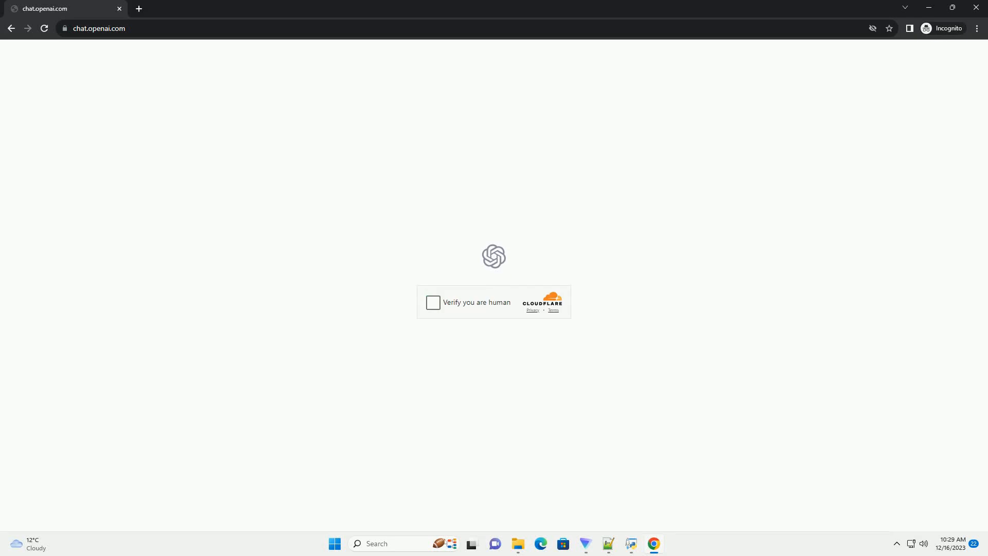
# Pass the Cloudflare 'Verify you are human' check after repeated checkbox attempts
pyautogui.click(433, 302)
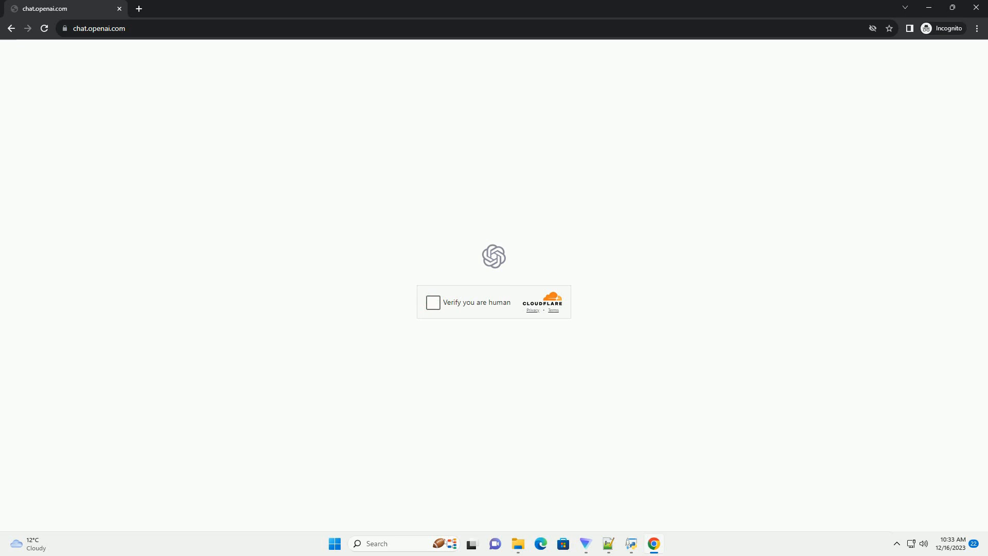
pyautogui.click(433, 303)
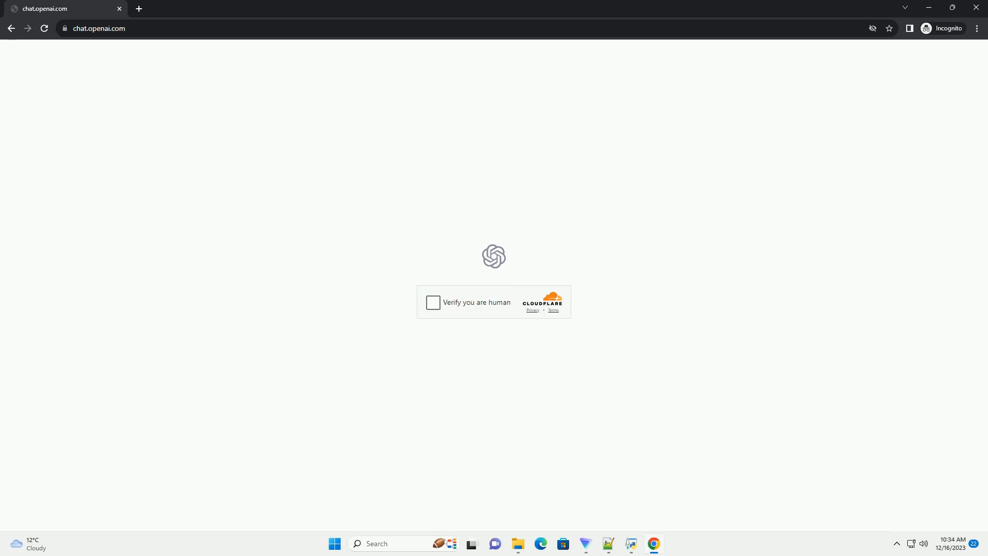
pyautogui.click(432, 302)
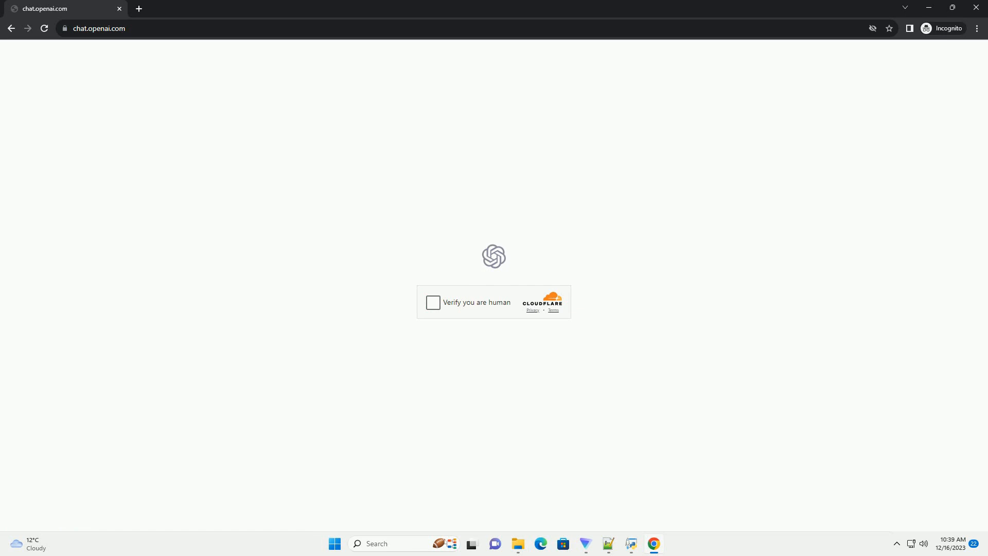
pyautogui.click(433, 302)
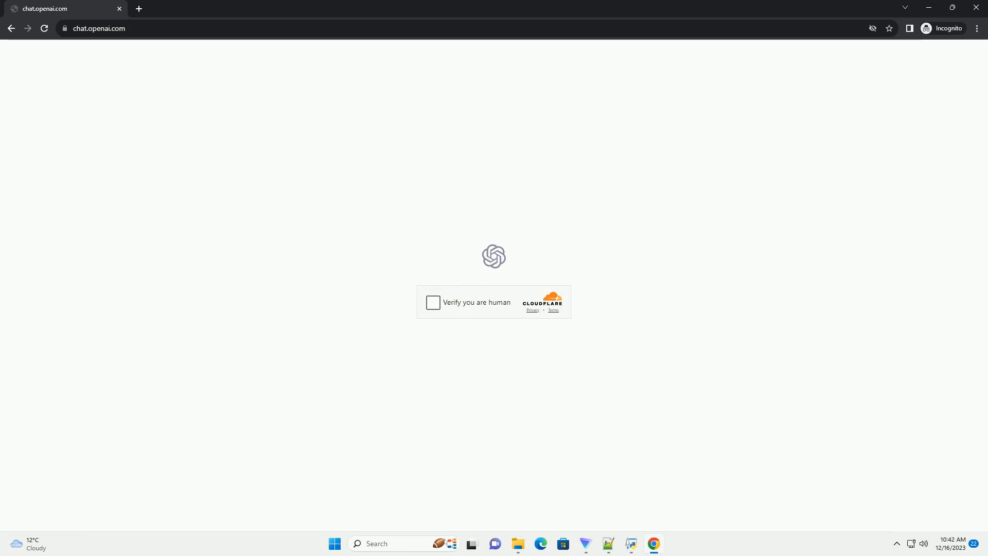
pyautogui.click(433, 302)
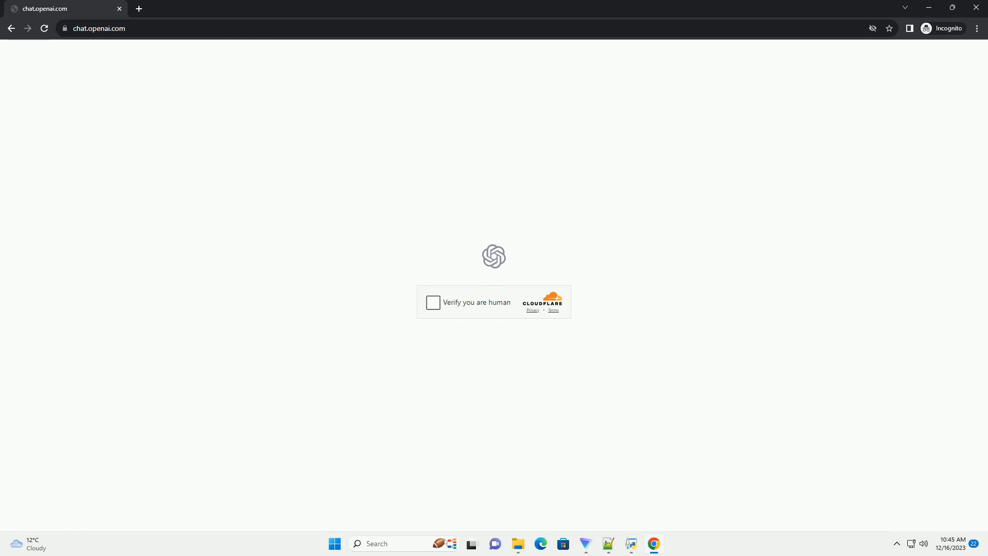
pyautogui.click(433, 303)
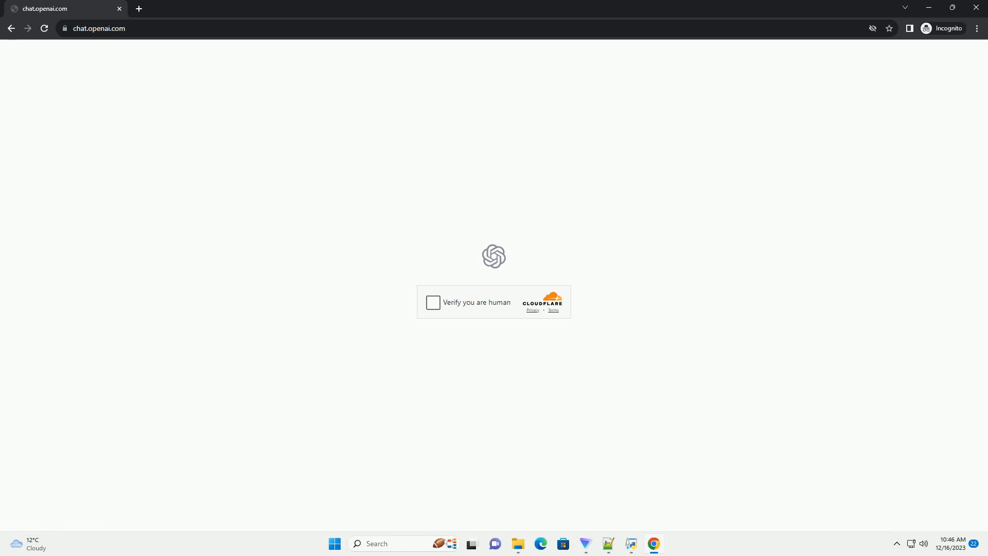
pyautogui.click(432, 303)
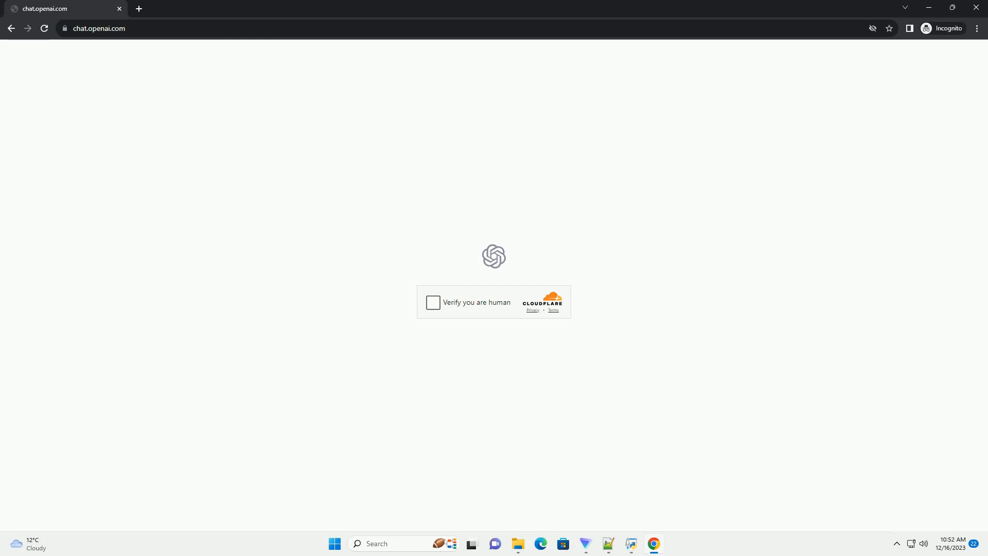
pyautogui.click(432, 303)
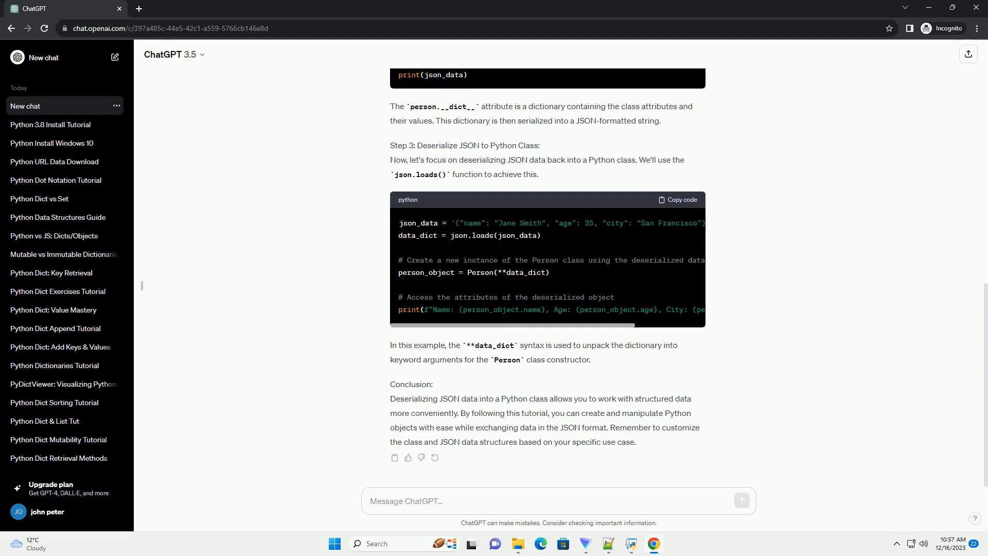
# Start a fresh, empty chat from the sidebar
pyautogui.click(36, 57)
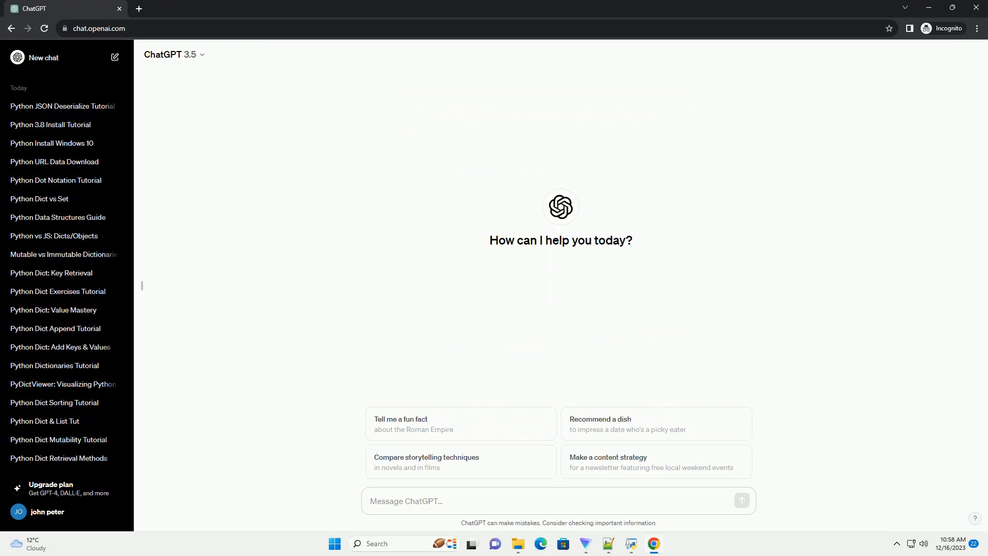